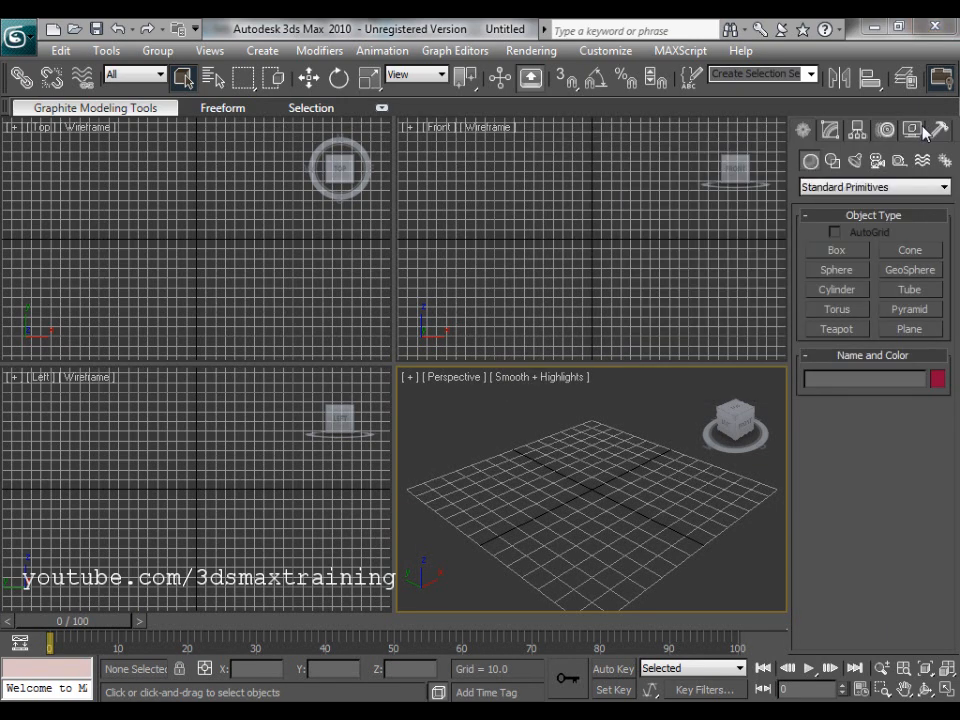
mouse_move(915, 250)
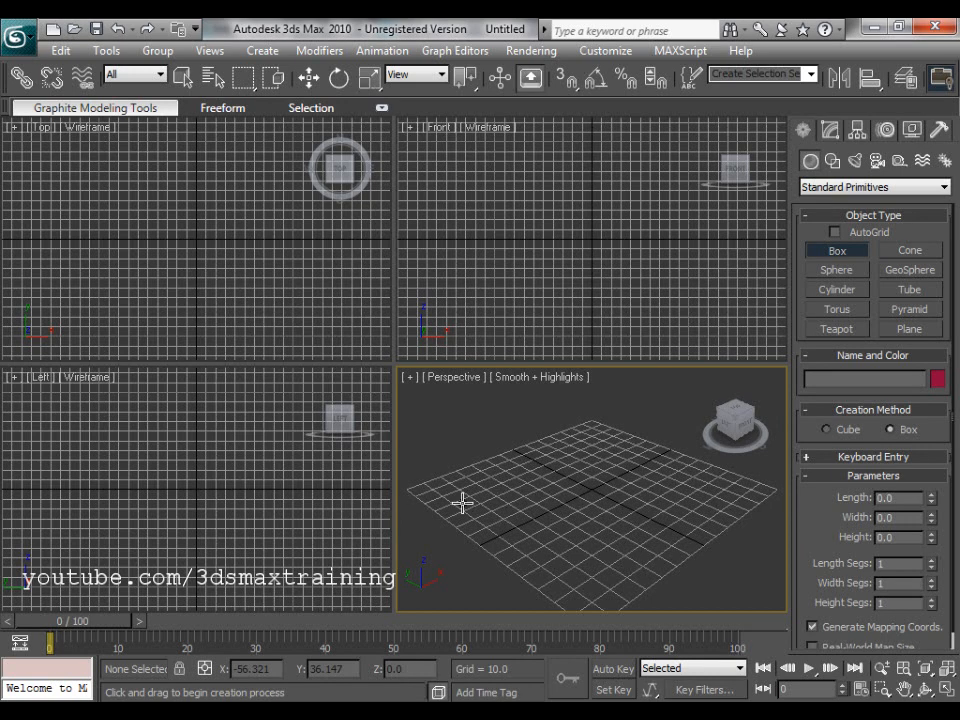
mouse_move(577, 541)
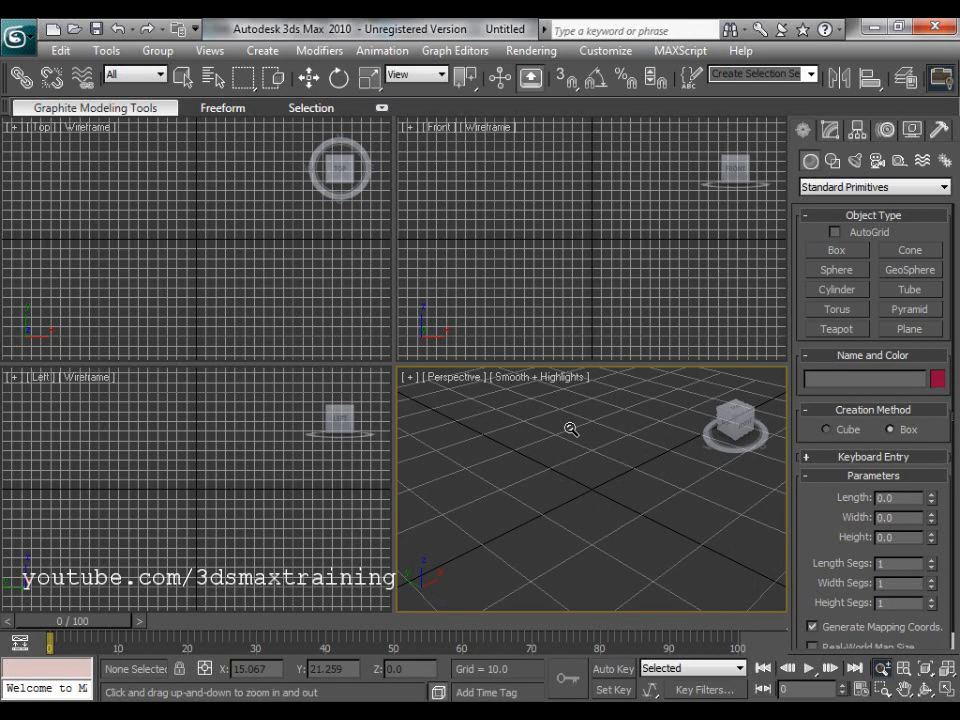
Step: Zoom the Perspective view, then right-click to exit Zoom, keeping the grid framing
scroll(down, 3)
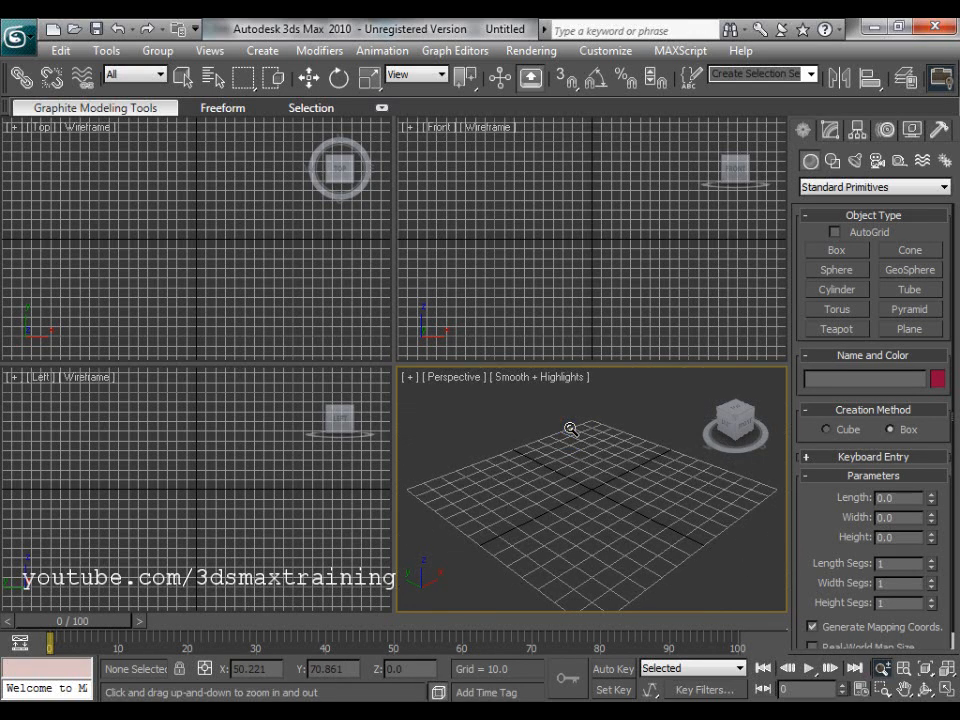
click(836, 250)
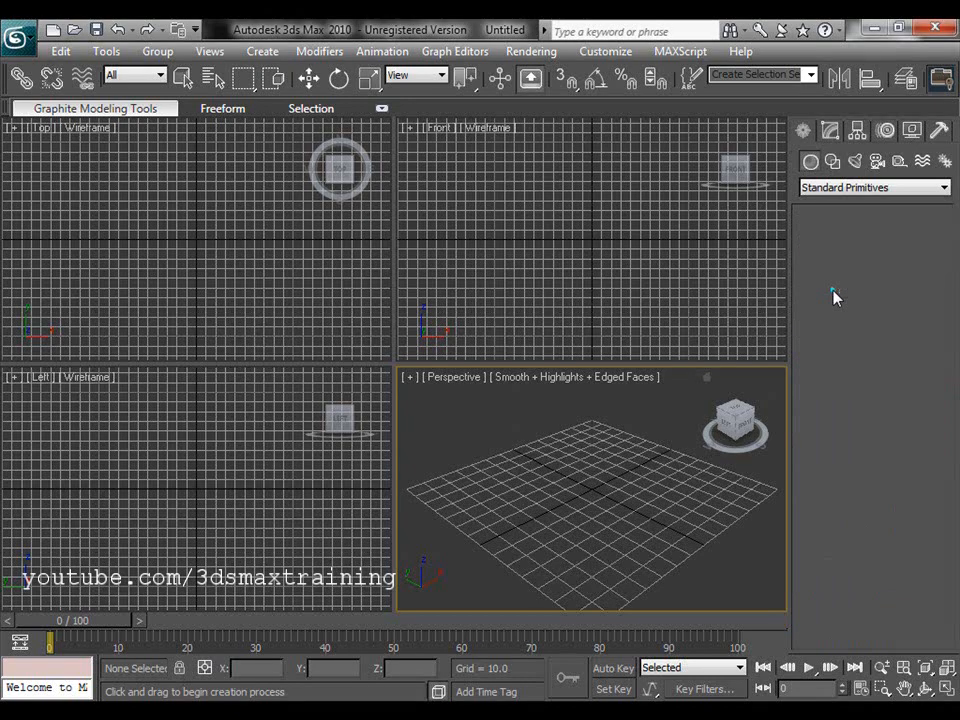
Step: Draw Cylinder01 on the grid, radius about 20.6 and height about 40.7
click(837, 289)
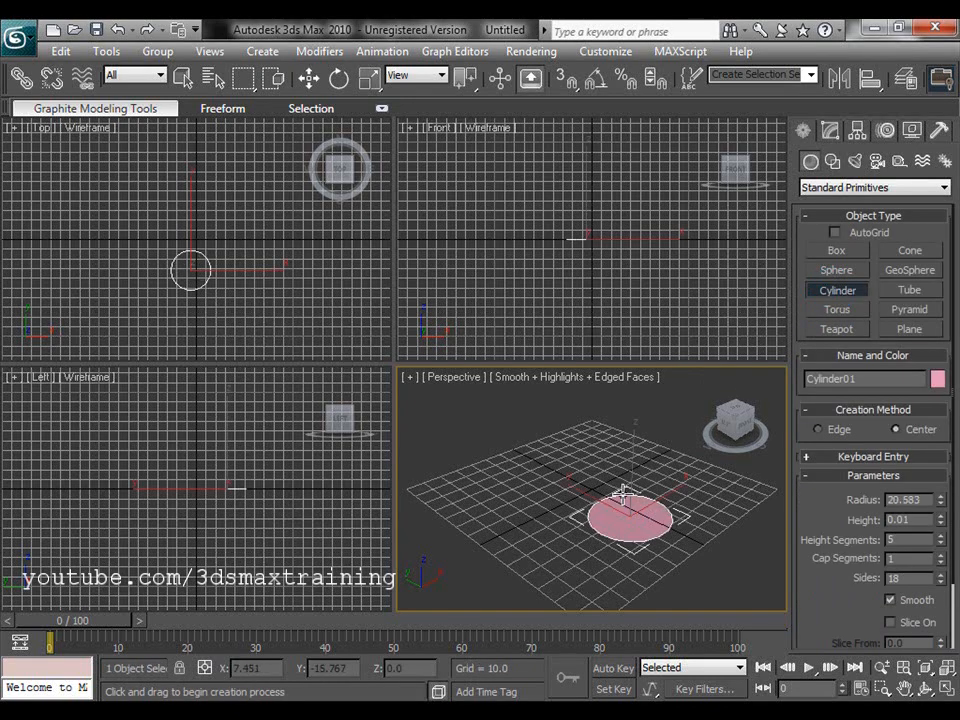
drag(630, 510, 630, 430)
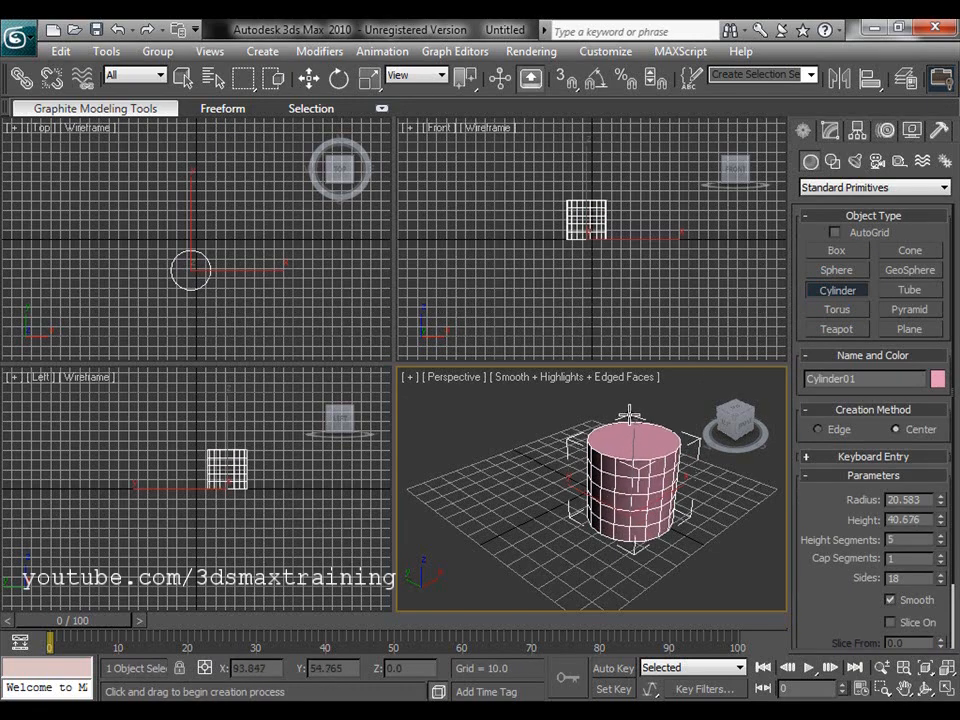